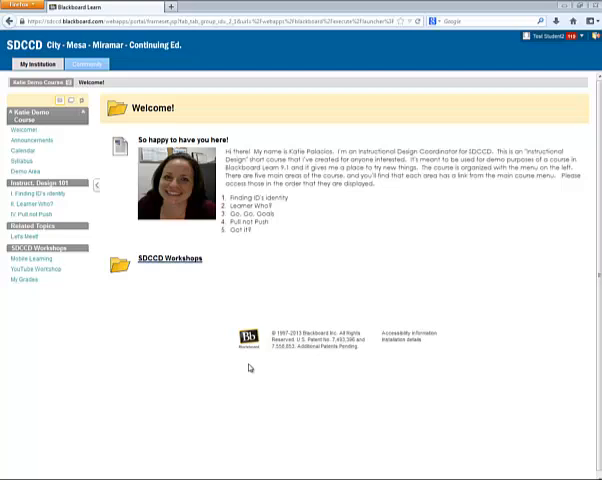
mouse_move(222, 364)
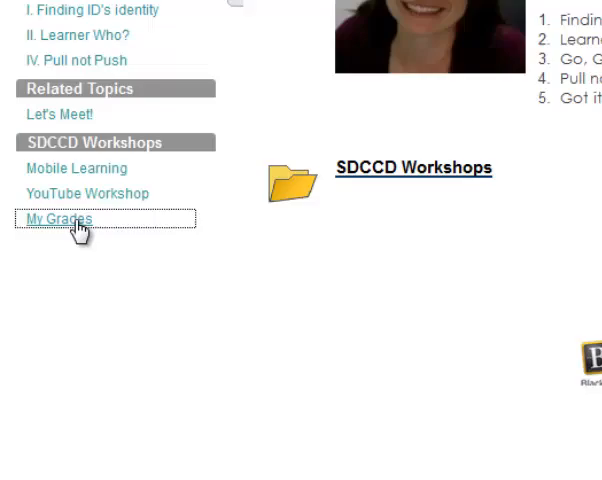
- Show My Grades and the instructor description of the Final Writing Assignment scored 95.00/100
click(56, 218)
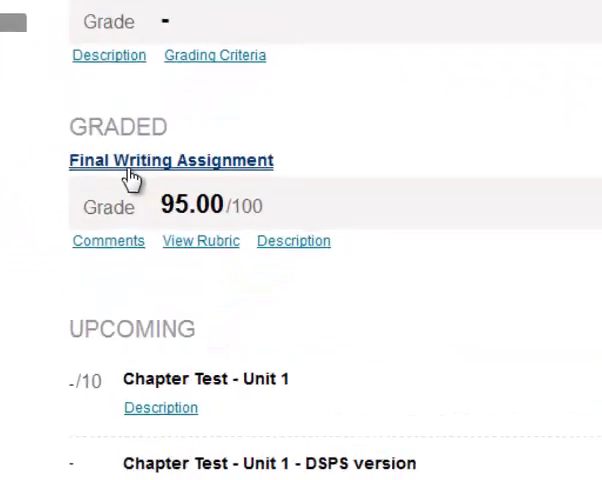
scroll(down, 3)
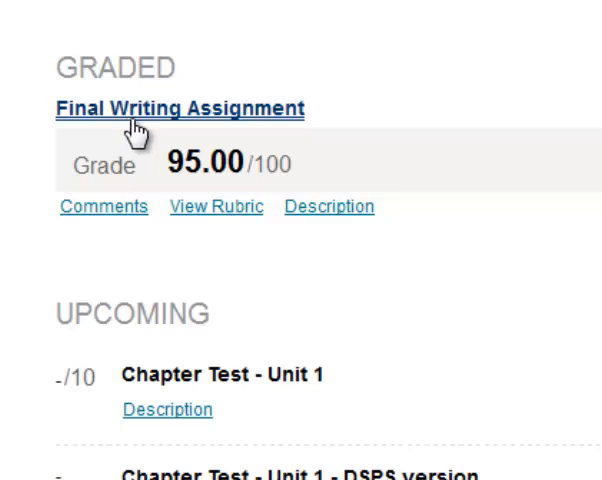
mouse_move(298, 182)
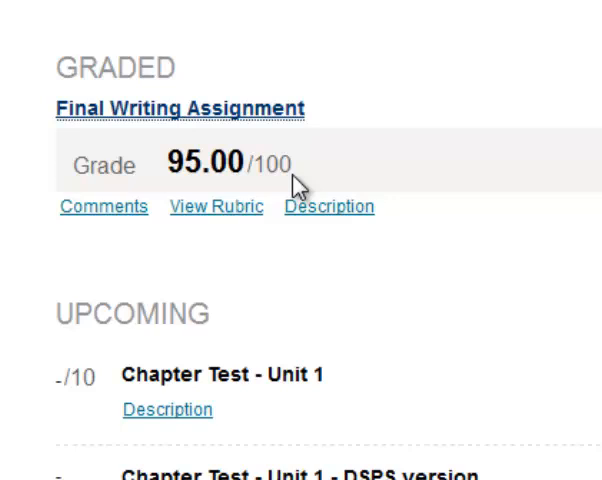
mouse_move(264, 208)
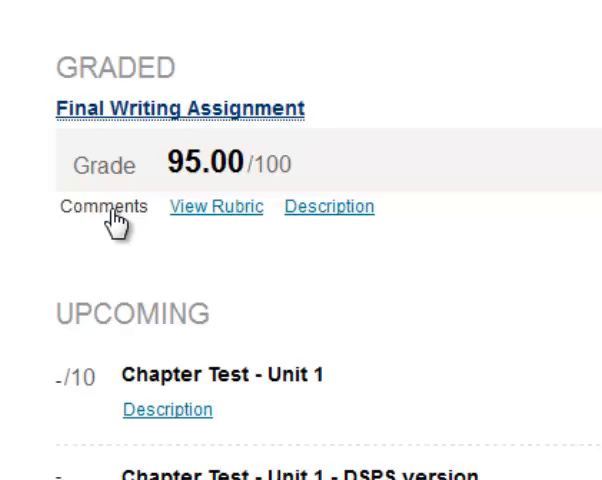
click(104, 208)
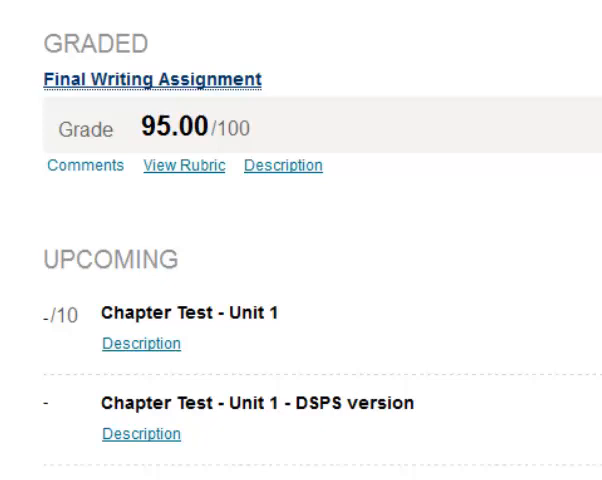
mouse_move(184, 180)
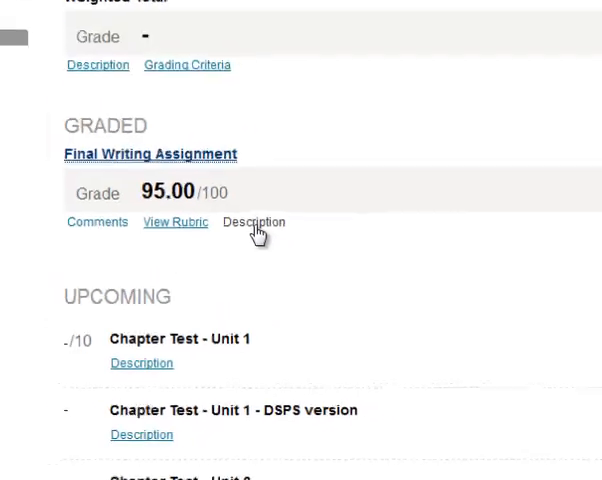
click(254, 222)
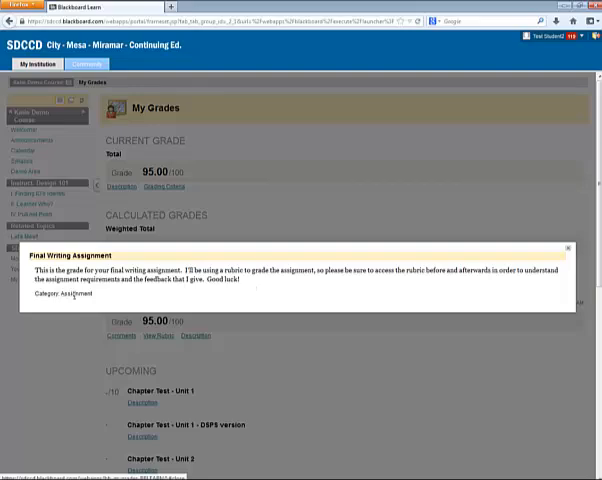
mouse_move(568, 252)
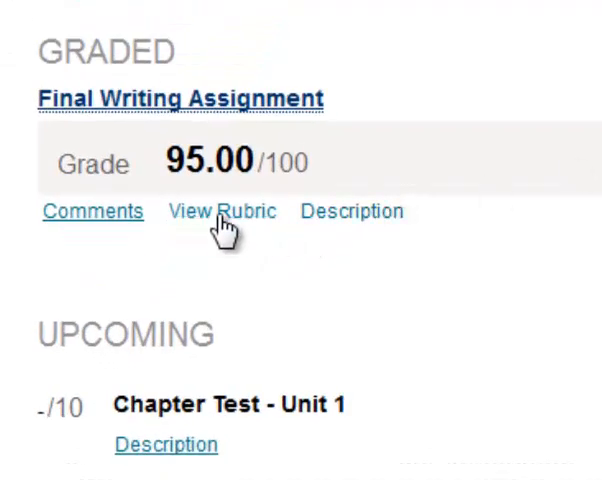
- Show the Rubric Detail grid with scored levels for clarity & organization and grammar
click(220, 212)
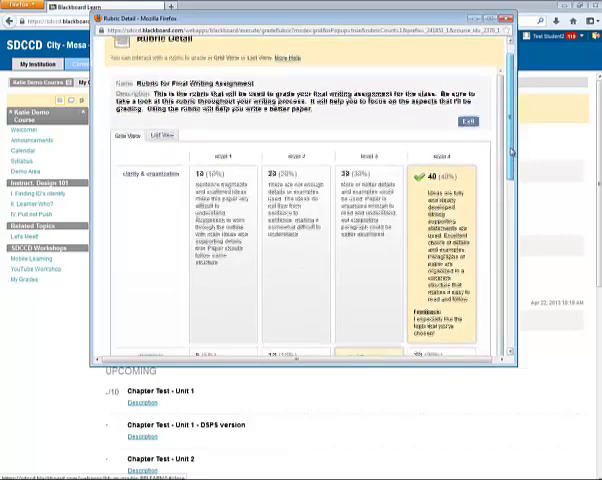
scroll(down, 3)
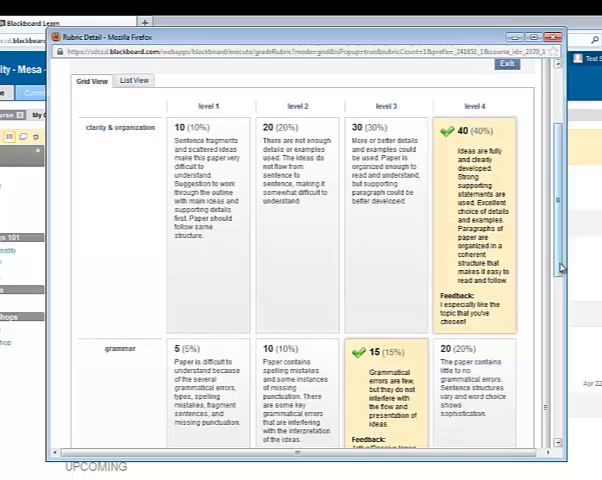
- Scroll the rubric to the accuracy score, 95.00 raw total and overall instructor feedback
scroll(down, 3)
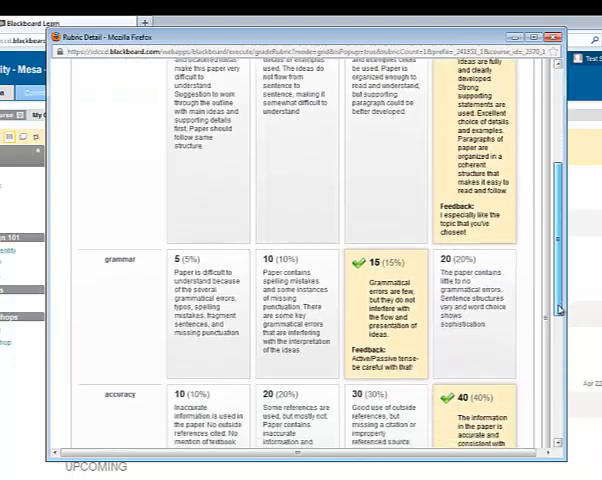
scroll(down, 3)
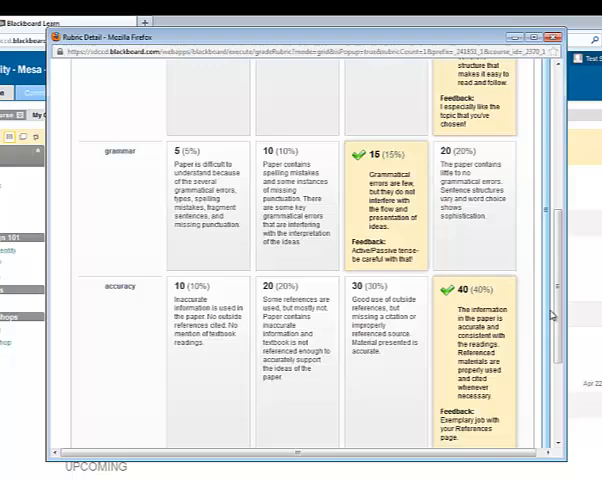
scroll(down, 3)
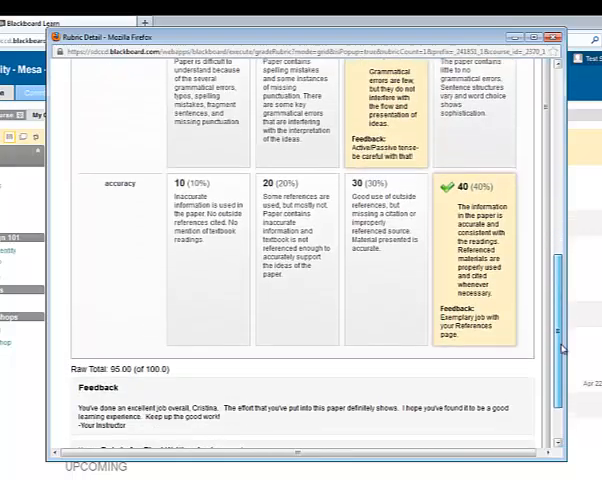
scroll(down, 3)
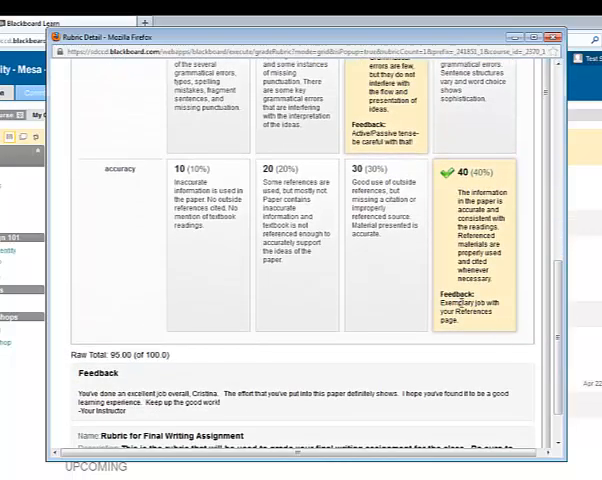
scroll(down, 3)
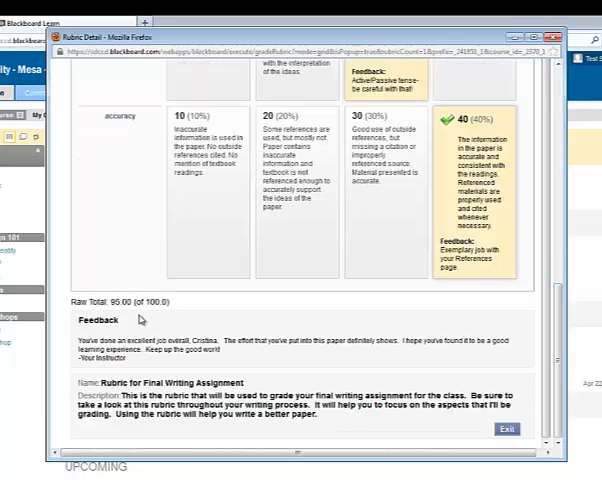
mouse_move(184, 324)
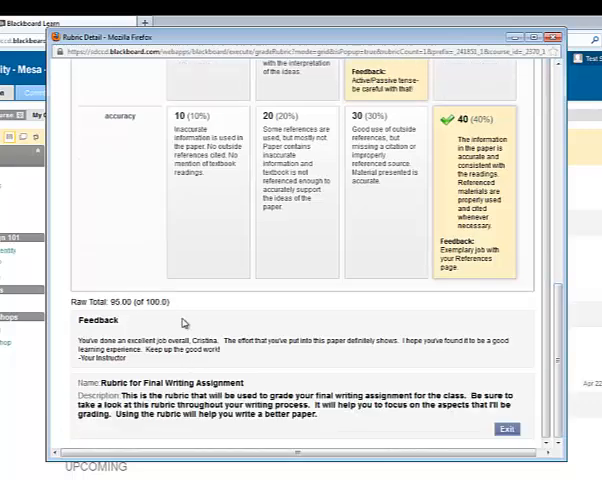